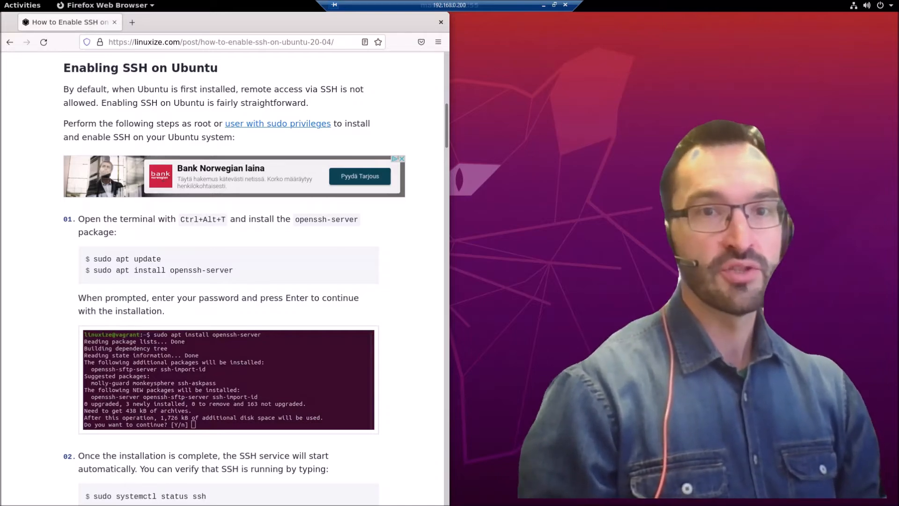
pyautogui.moveTo(413, 106)
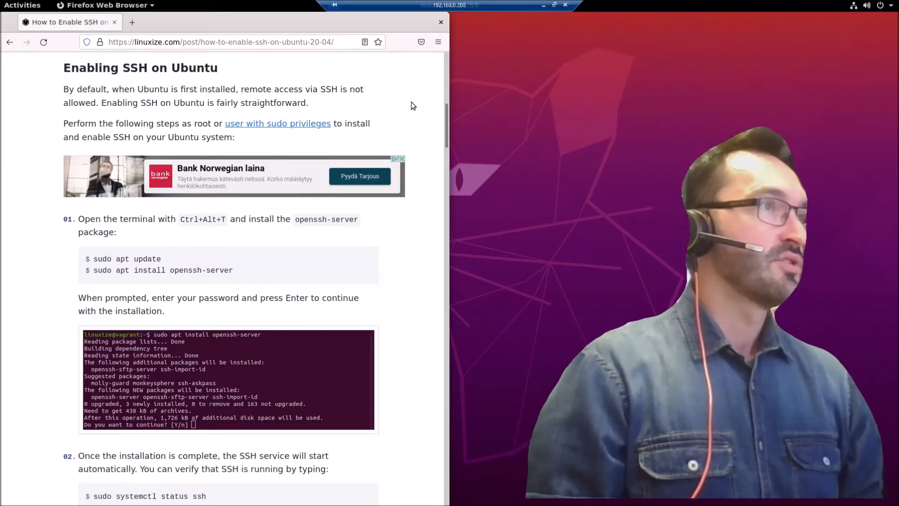
# Step: Launch a terminal from Activities and select 'sudo apt update' on the tutorial page
pyautogui.click(221, 41)
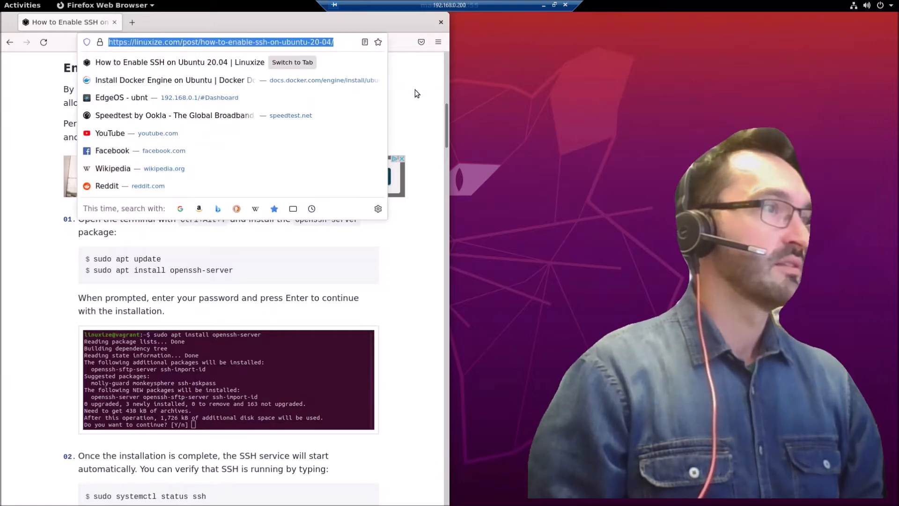
pyautogui.click(207, 247)
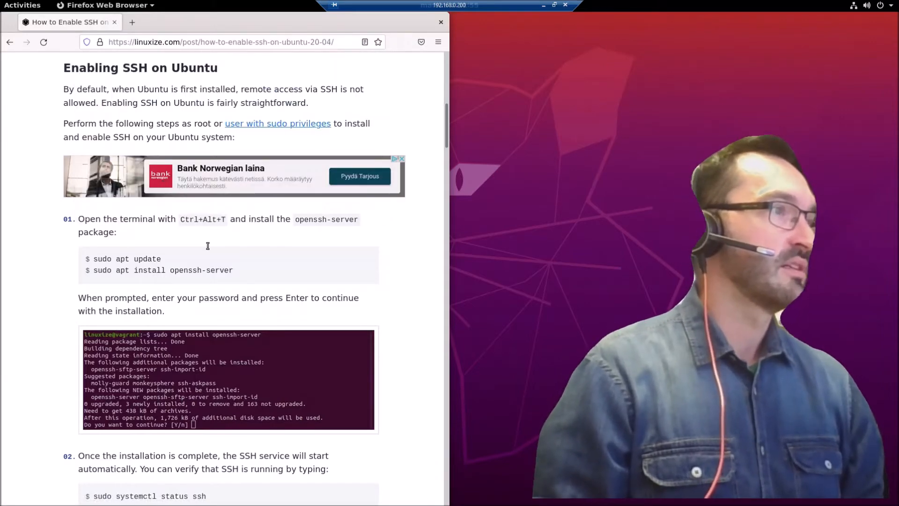
pyautogui.moveTo(144, 279)
pyautogui.write('ter')
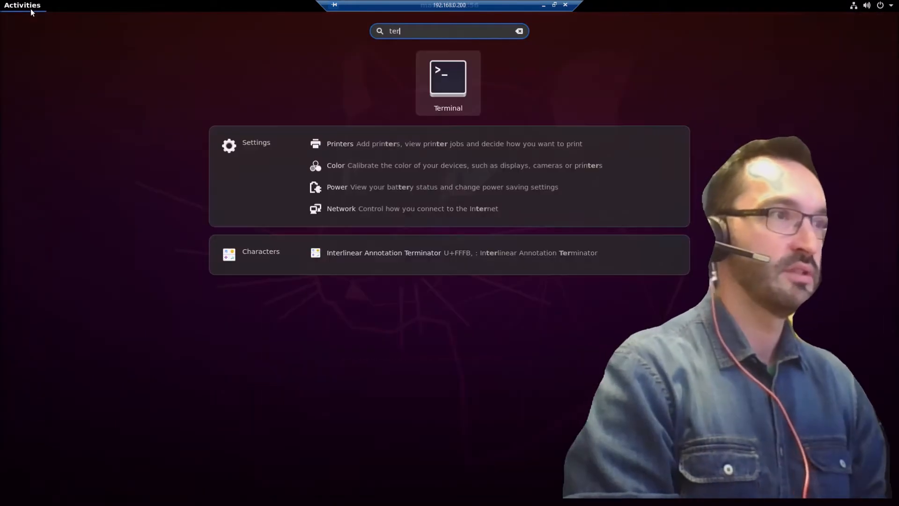
pyautogui.click(448, 79)
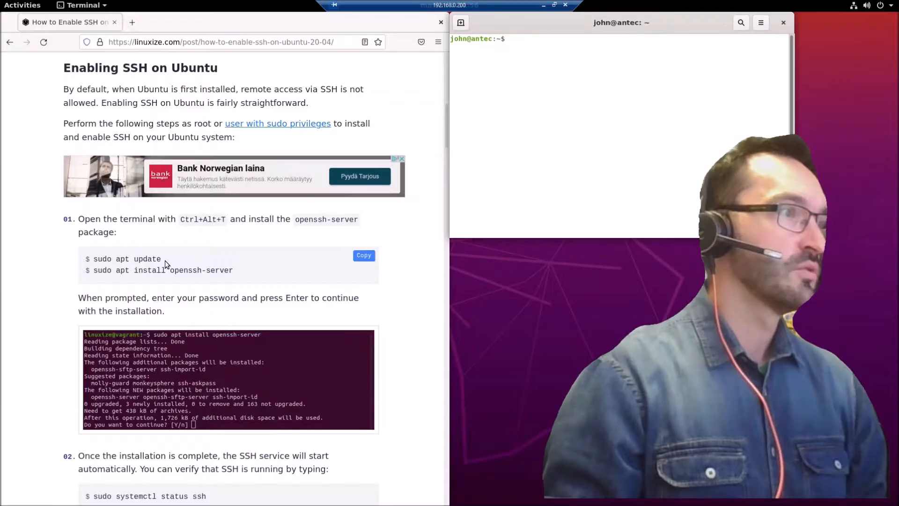
pyautogui.moveTo(96, 259); pyautogui.dragTo(233, 270)
pyautogui.write('sudo apt update')
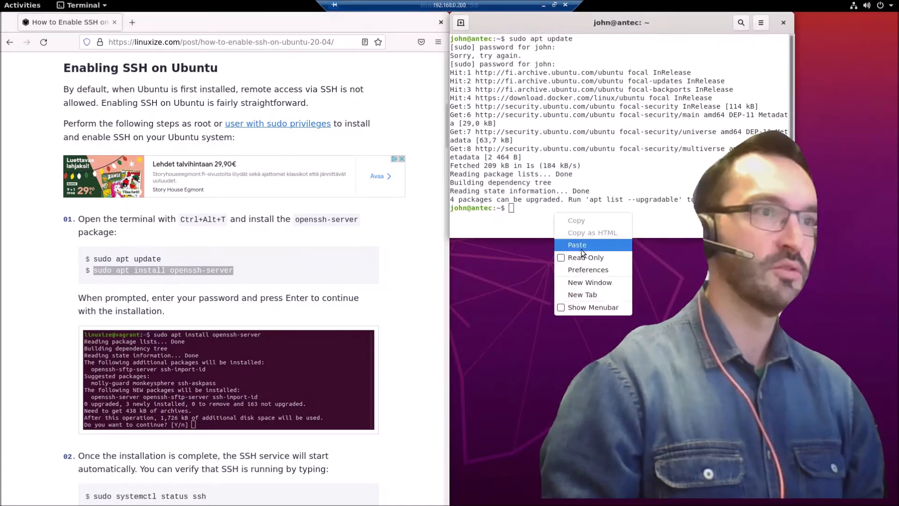
# Step: Run 'sudo apt install openssh-server' and confirm the install with y
pyautogui.click(577, 245)
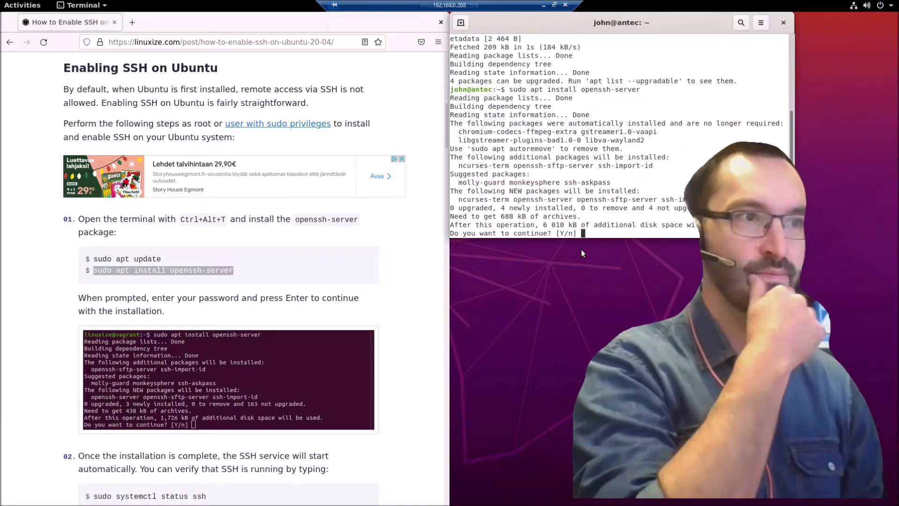
pyautogui.write('y')
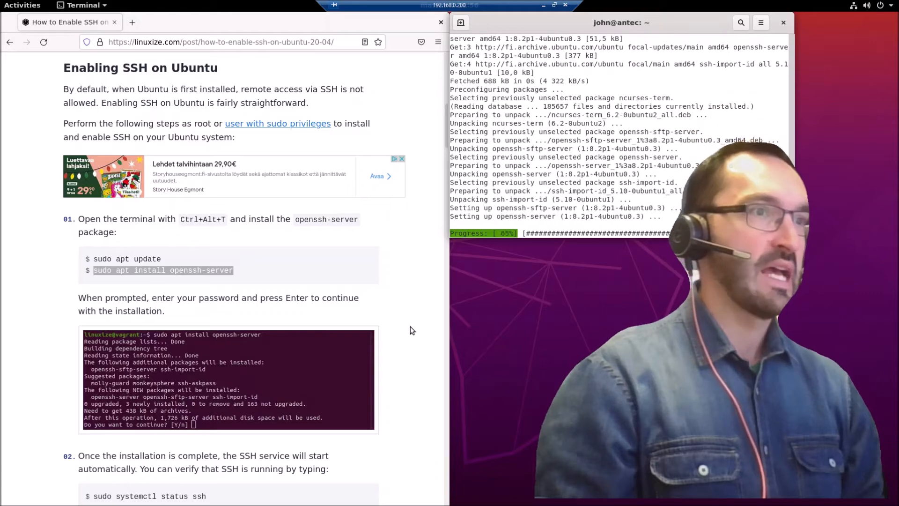
pyautogui.scroll(-3)
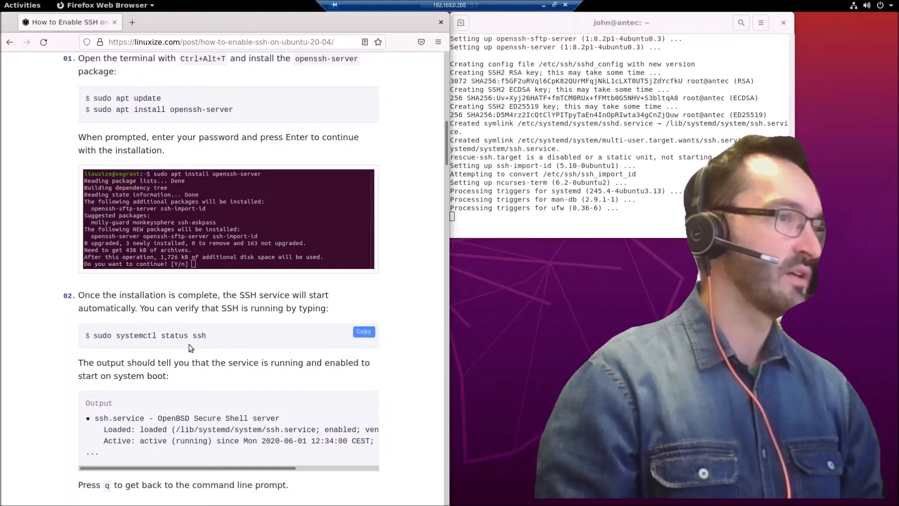
# Step: Run 'sudo systemctl status ssh' and confirm the service is active and enabled
pyautogui.click(364, 332)
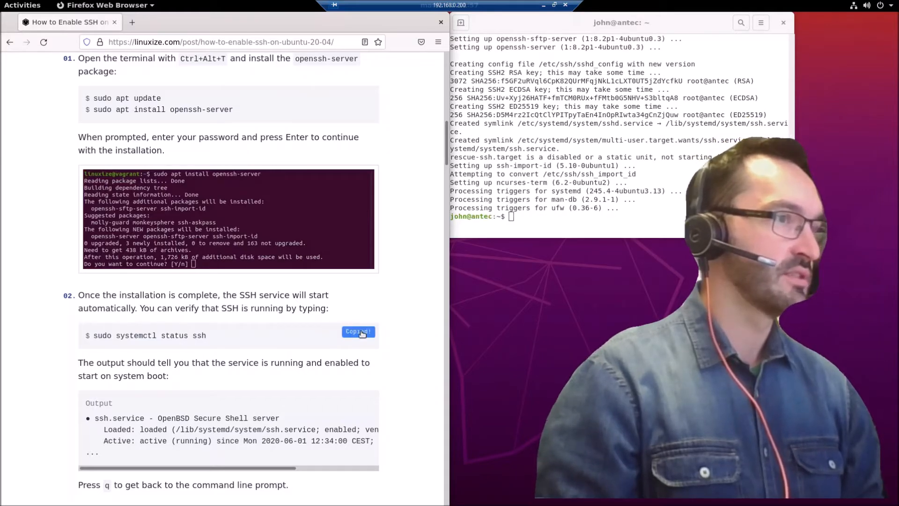
pyautogui.moveTo(321, 297)
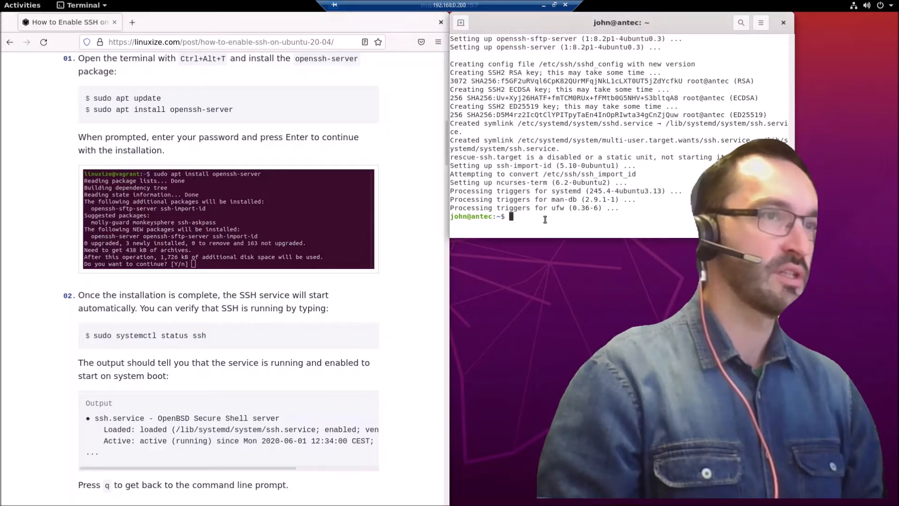
pyautogui.write('sudo systemctl status ssh')
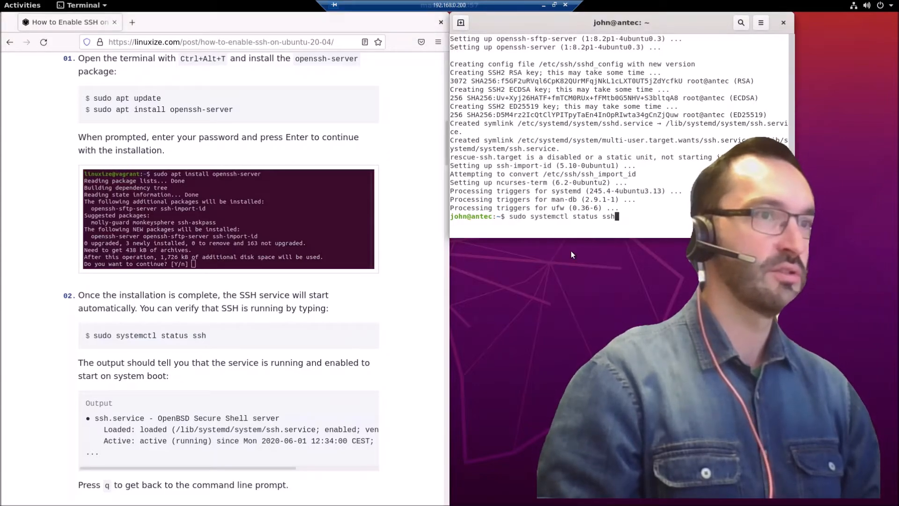
pyautogui.press('Return')
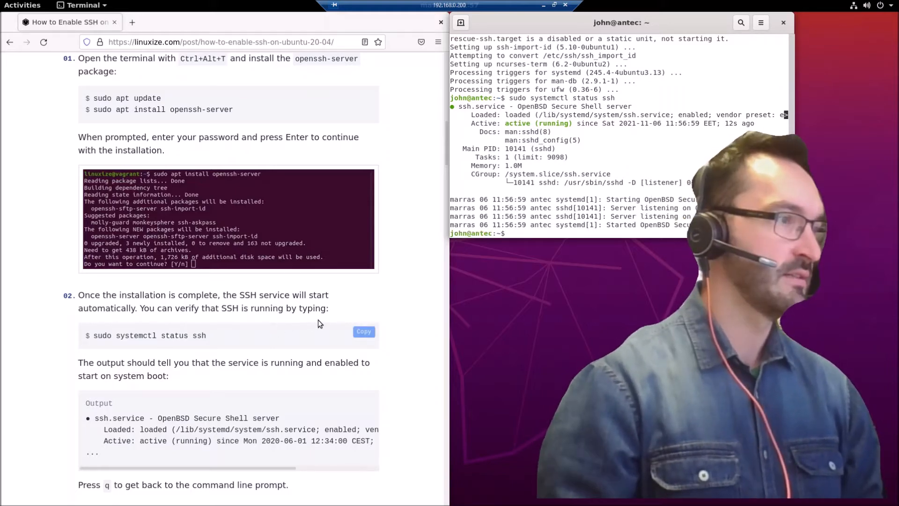
pyautogui.scroll(-3)
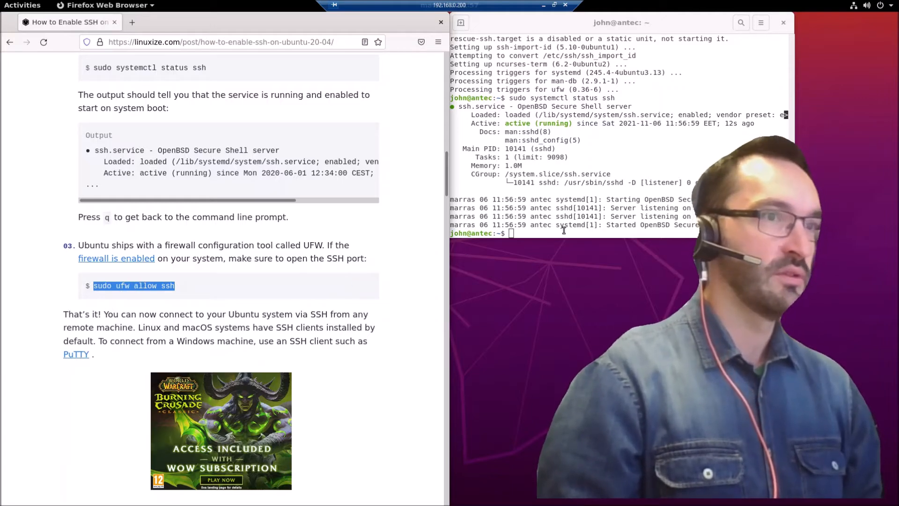
# Step: Run 'sudo ufw allow ssh' so the firewall rules update for IPv4 and IPv6
pyautogui.write('sudo ufw allow ssh')
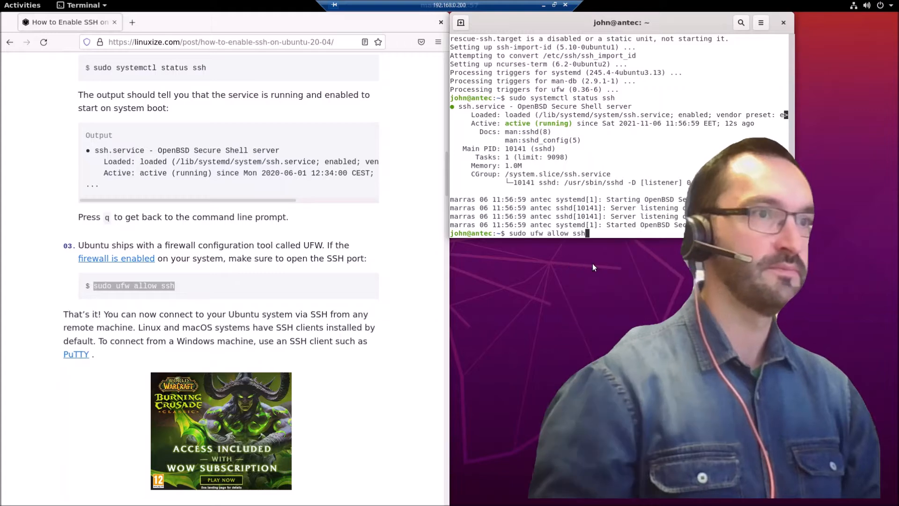
pyautogui.press('Return')
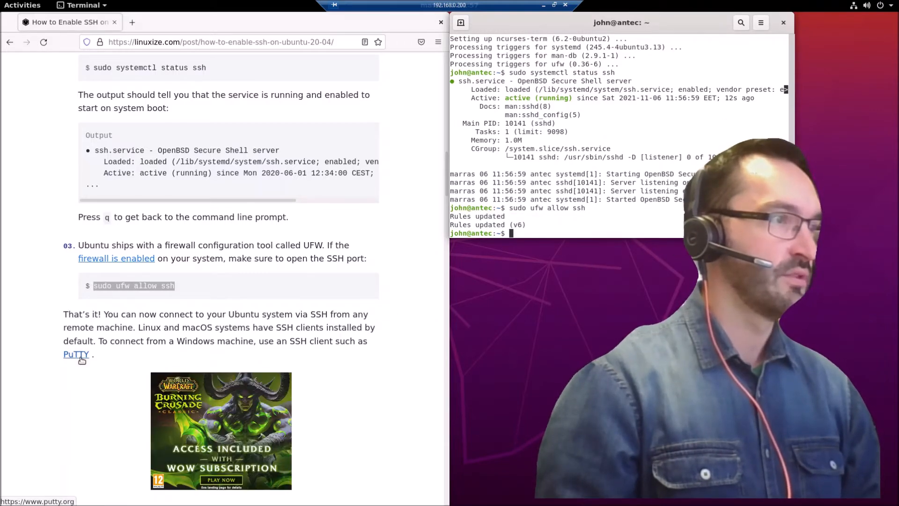
# Step: Open putty.org from the tutorial link in a new tab, then switch back to the guide
pyautogui.click(76, 354)
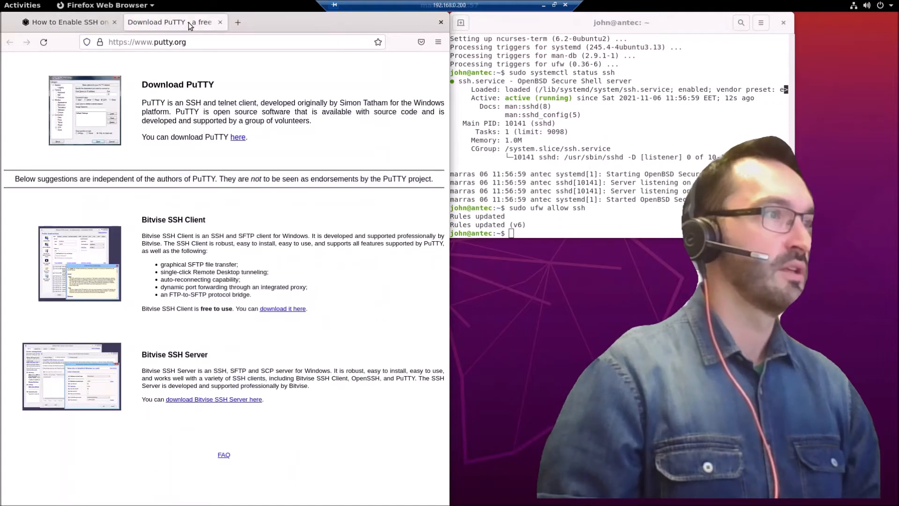
pyautogui.click(65, 21)
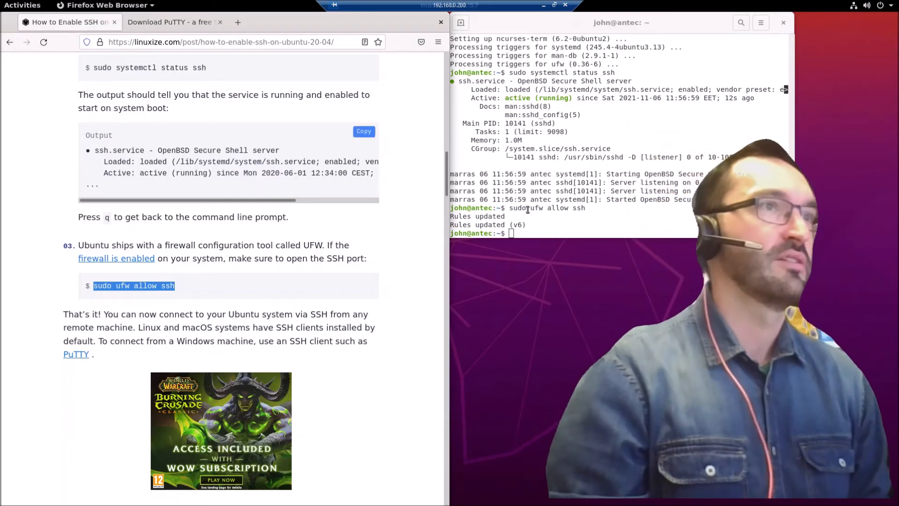
pyautogui.moveTo(544, 11)
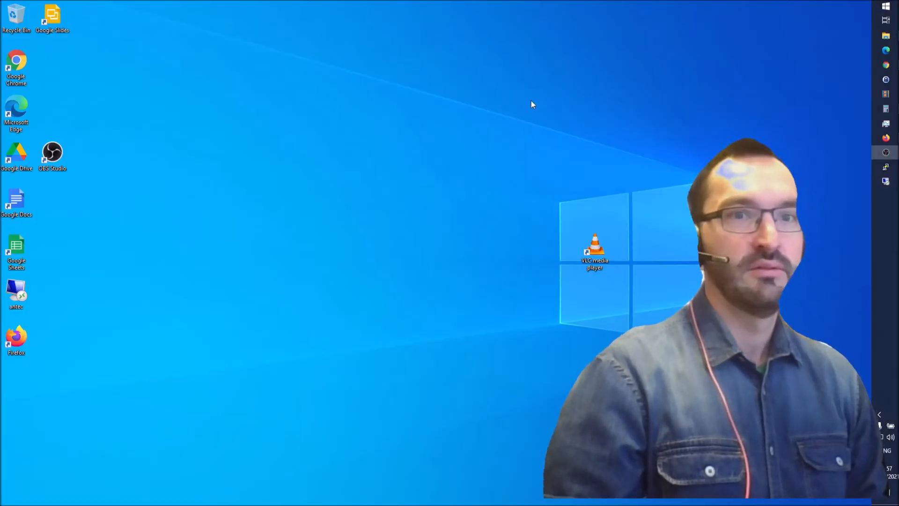
pyautogui.moveTo(78, 342)
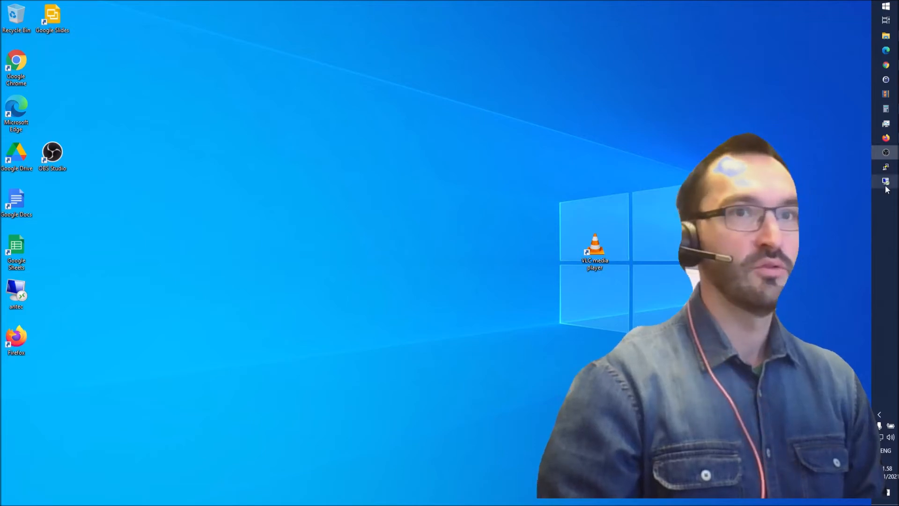
# Step: Launch PuTTY on Windows with the saved 'antec' session for 192.168.0.200, port 22, SSH
pyautogui.click(885, 166)
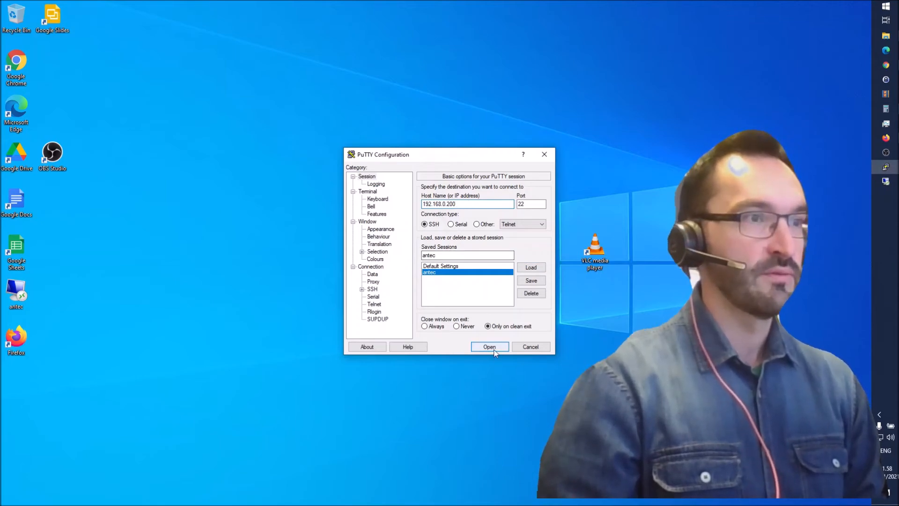
# Step: Connect to 192.168.0.200, accept the host key and log in as john with the password
pyautogui.click(489, 347)
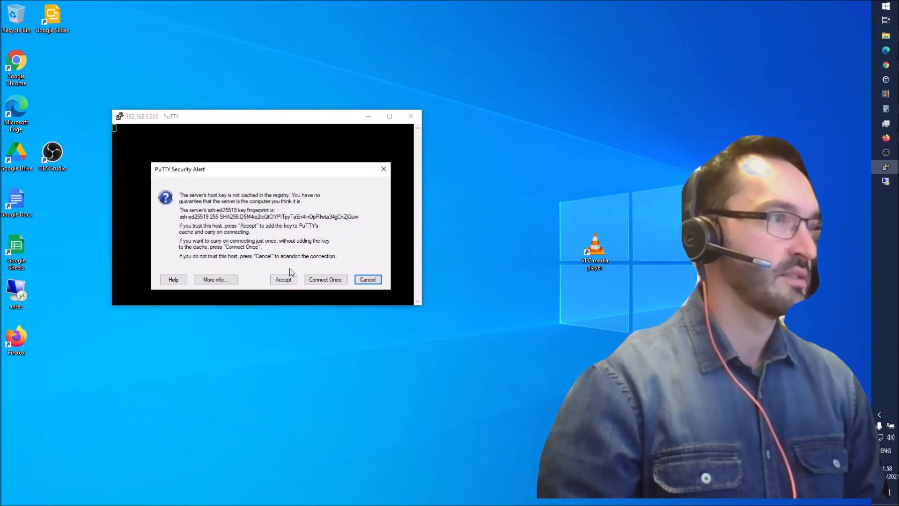
pyautogui.click(283, 279)
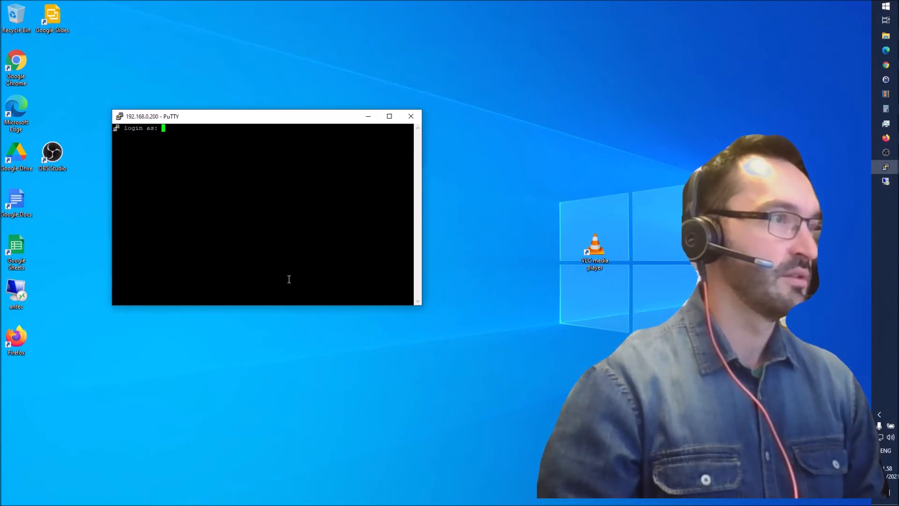
pyautogui.write('john')
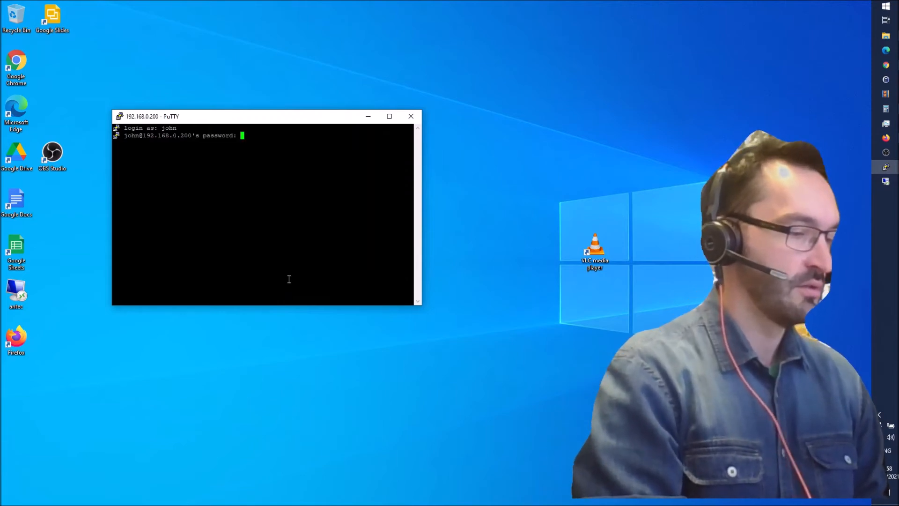
pyautogui.press('Return')
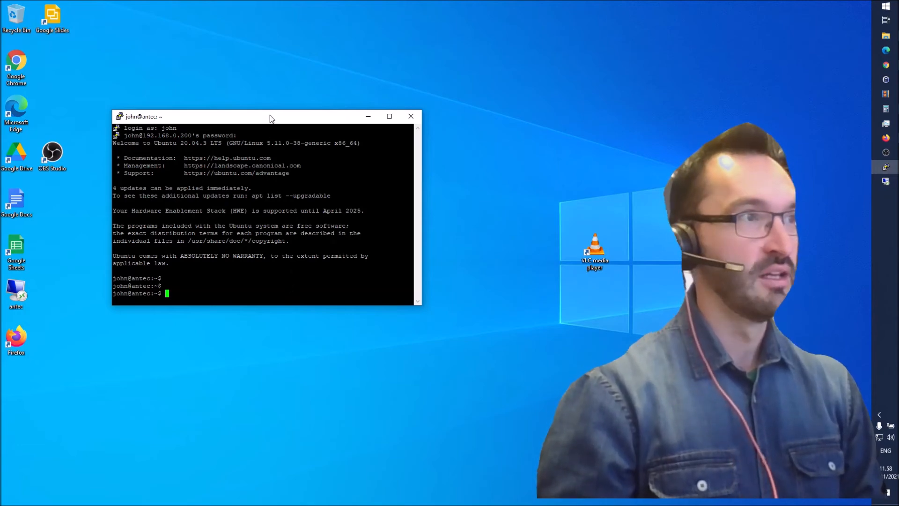
# Step: Drag the PuTTY session window by its title bar toward the centre and slightly upward
pyautogui.moveTo(267, 116); pyautogui.dragTo(395, 121)
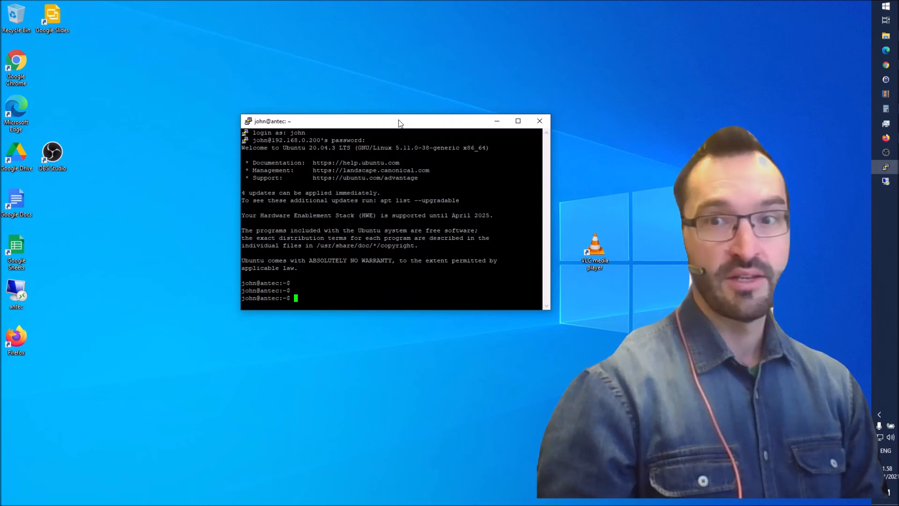
pyautogui.moveTo(400, 121); pyautogui.dragTo(424, 121)
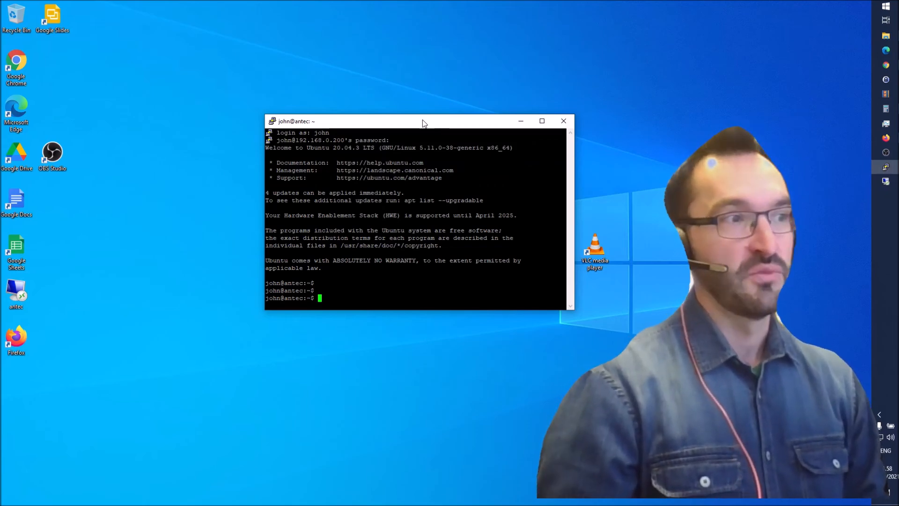
pyautogui.moveTo(422, 121); pyautogui.dragTo(456, 104)
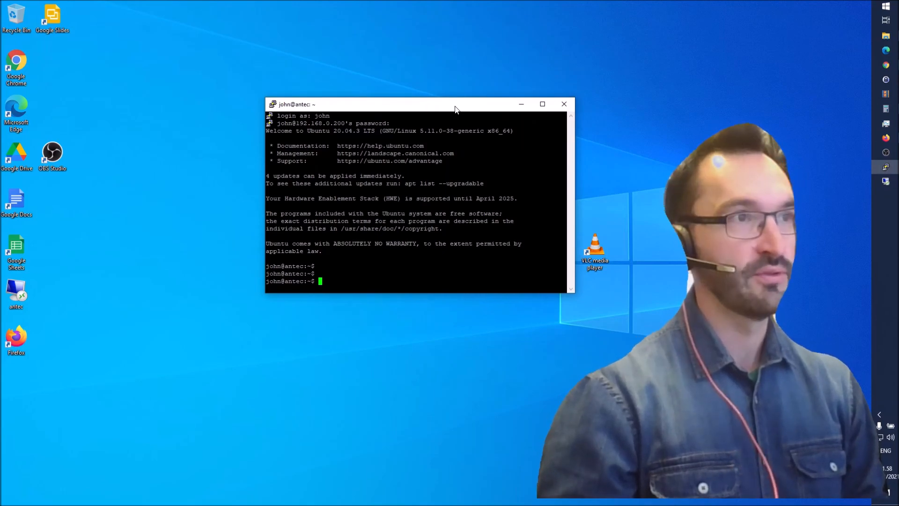
pyautogui.moveTo(456, 109); pyautogui.dragTo(455, 98)
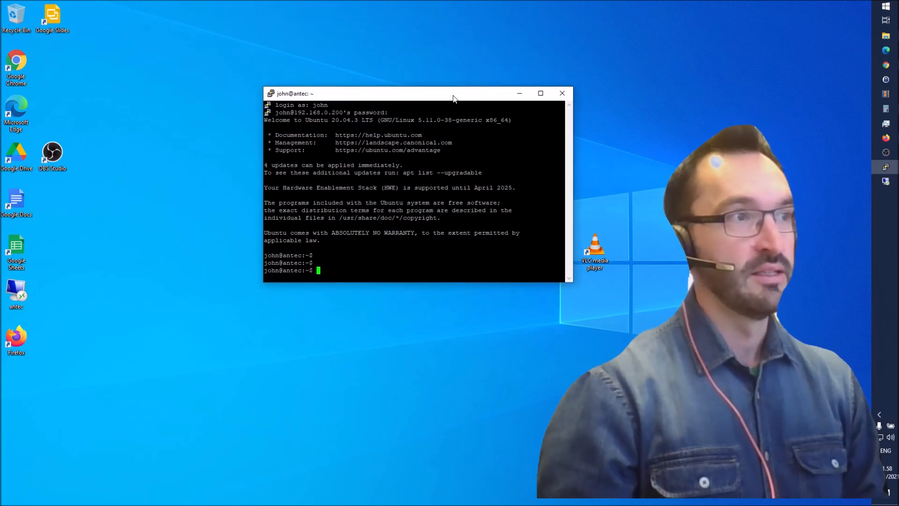